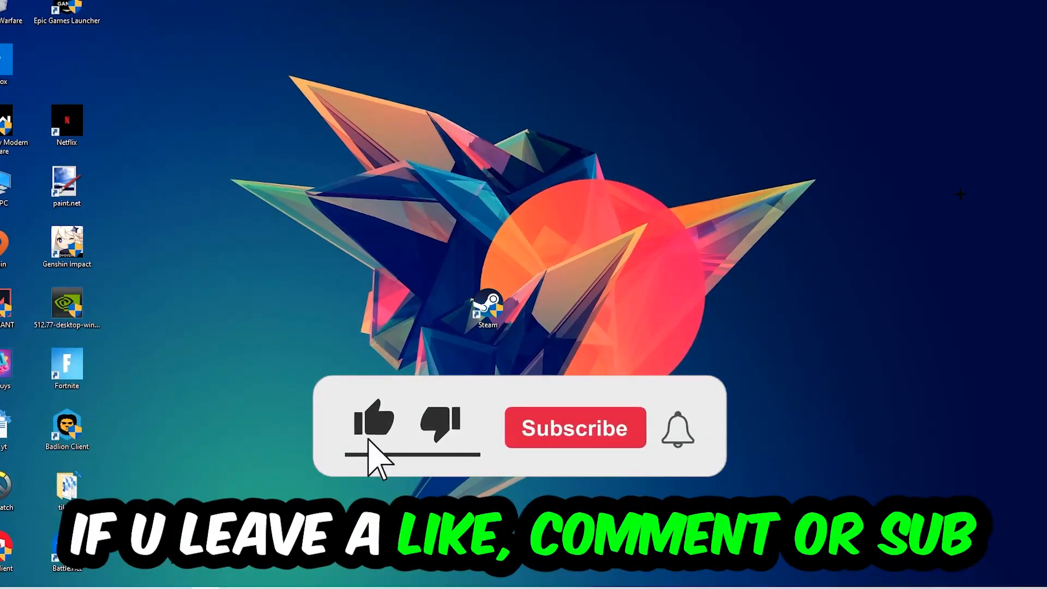
Bring up the Run dialog with Windows+R to launch Command Prompt
left_click(573, 427)
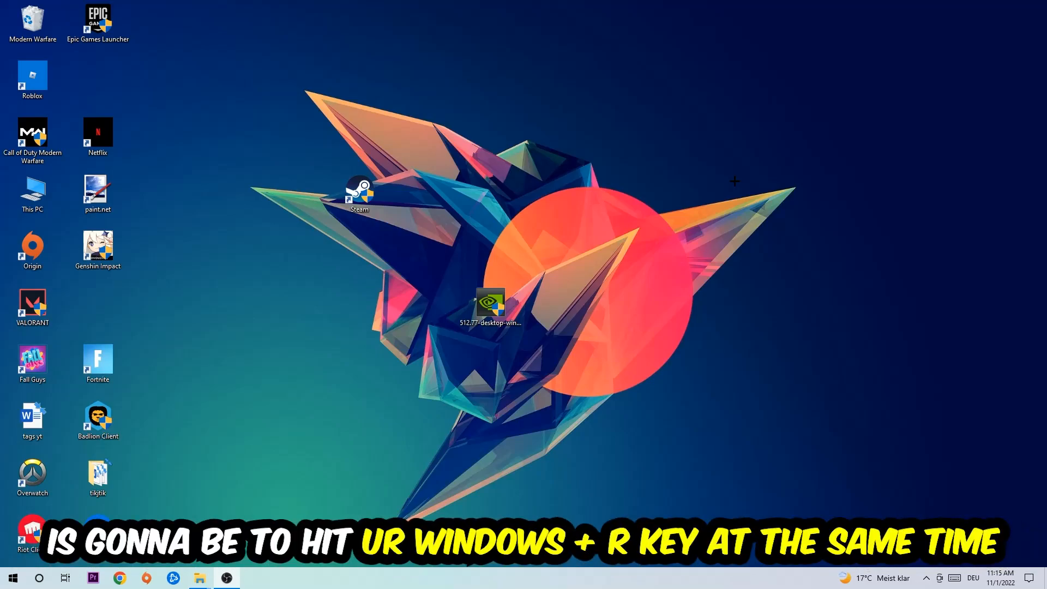
key("win+r")
type("cmd")
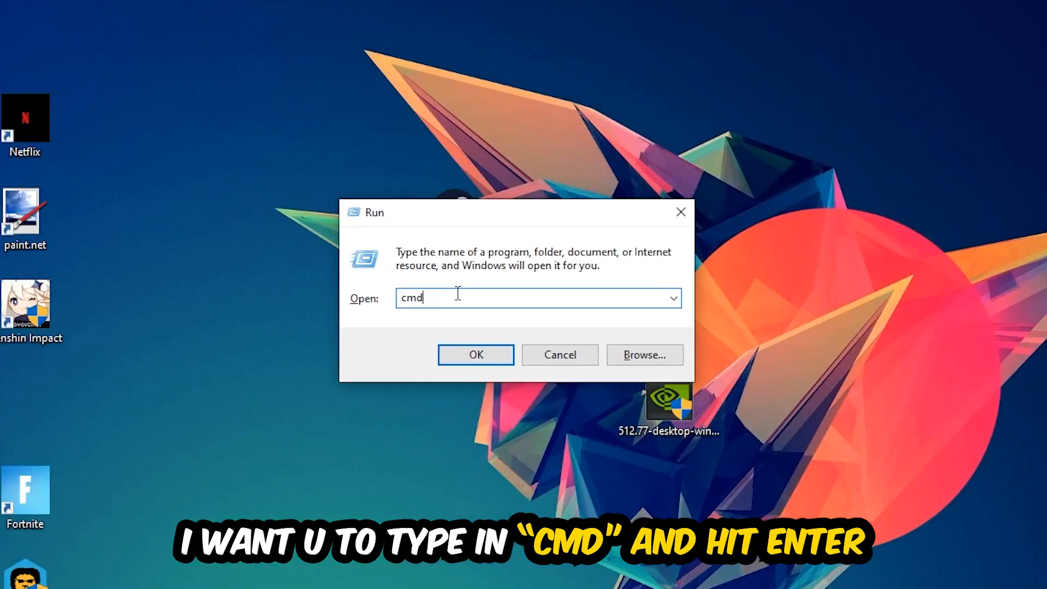
mouse_move(674, 353)
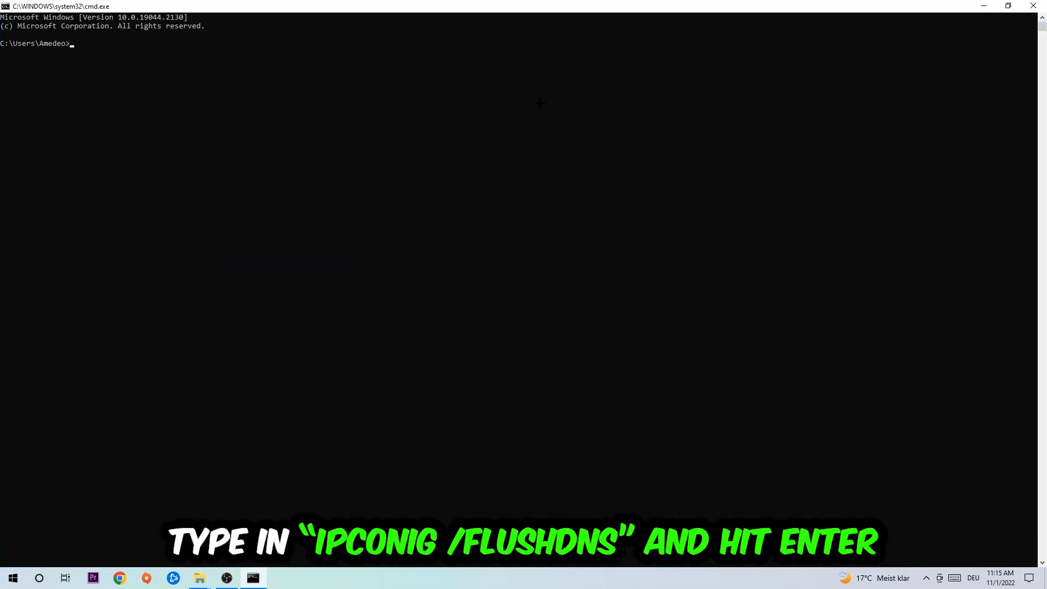
mouse_move(523, 129)
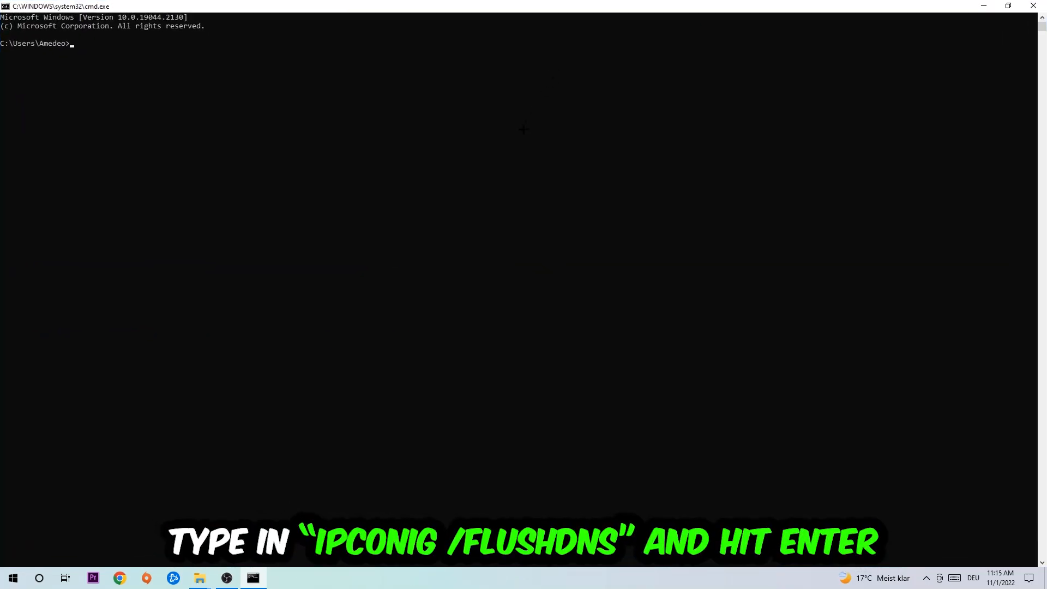
Run ipconfig /flushdns to clear the DNS resolver cache
type("ipconf")
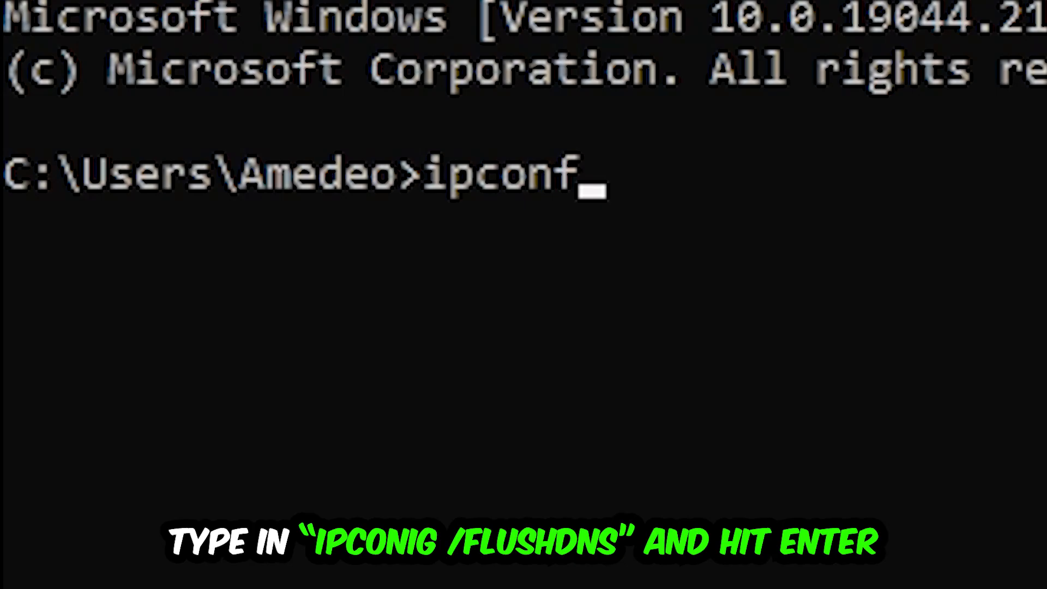
type("ig /fl")
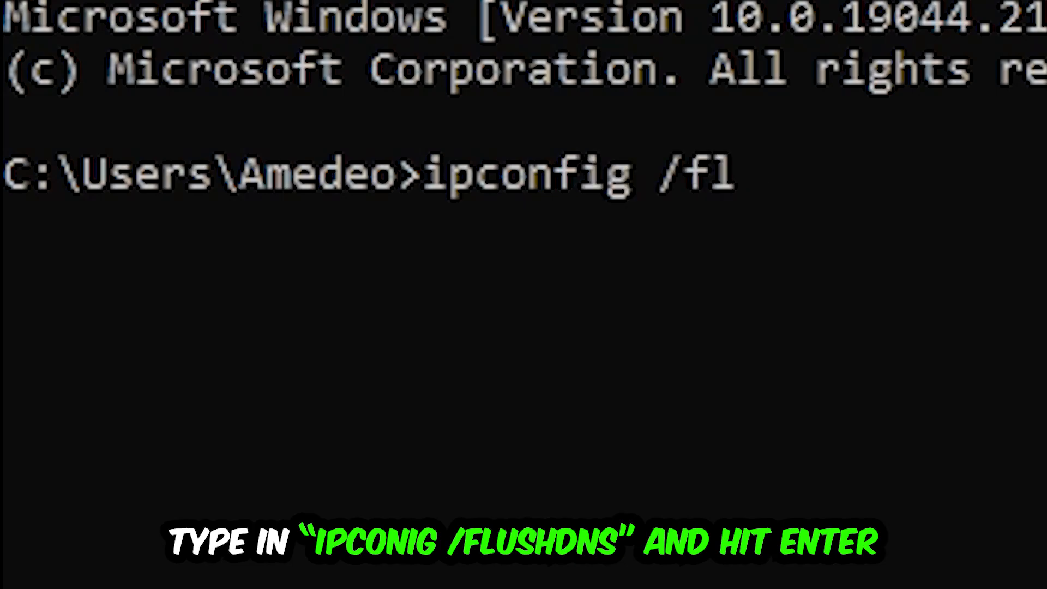
key("Return")
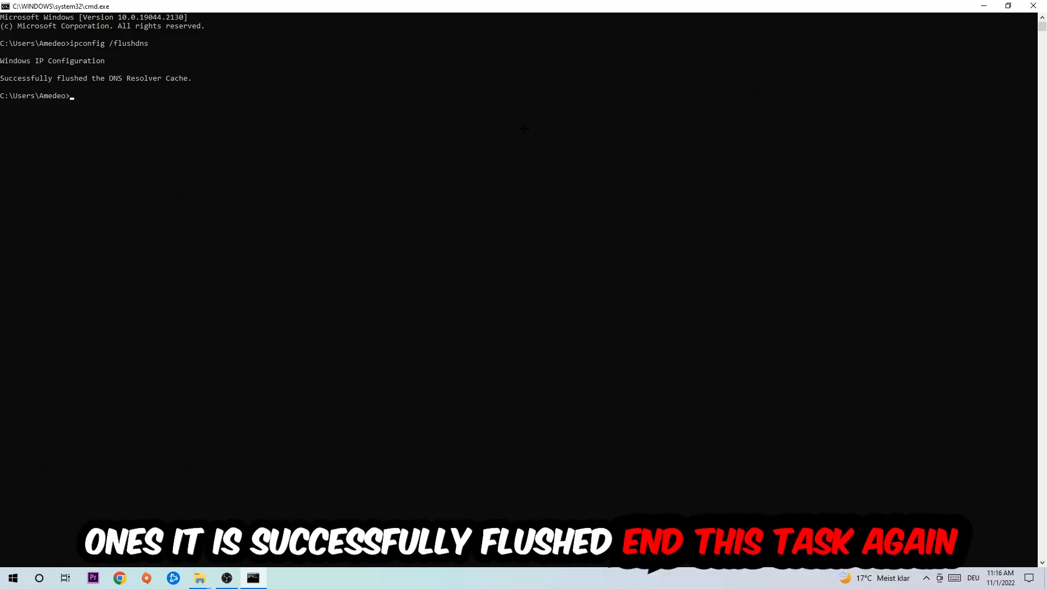
mouse_move(567, 44)
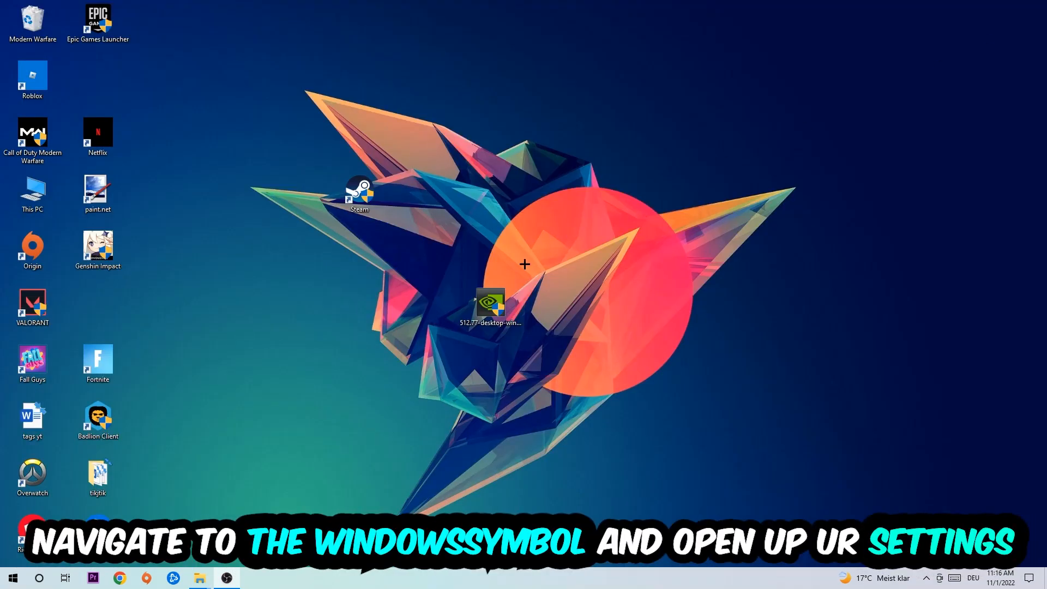
Go from the Start menu to the Network and Sharing Center
left_click(12, 578)
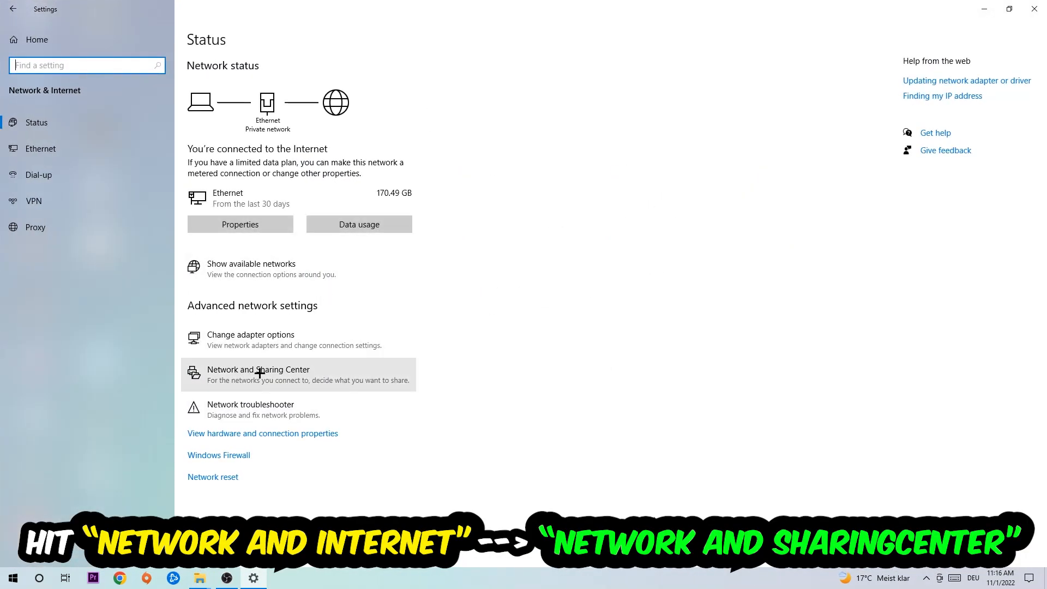
left_click(259, 370)
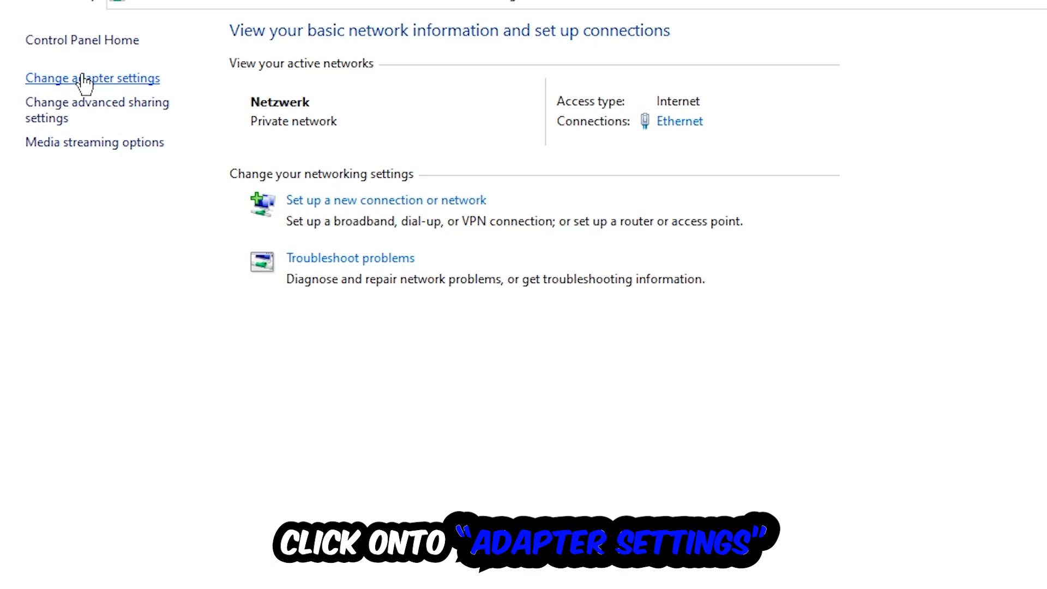
Disable the Ethernet adapter from Change adapter settings, leaving the VMware adapters enabled
left_click(92, 78)
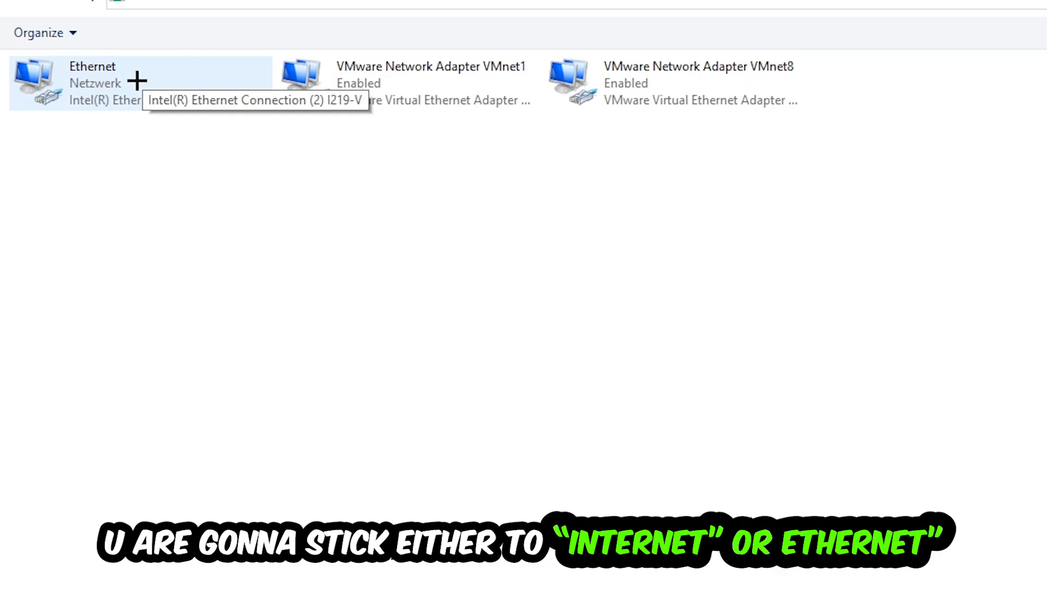
right_click(87, 80)
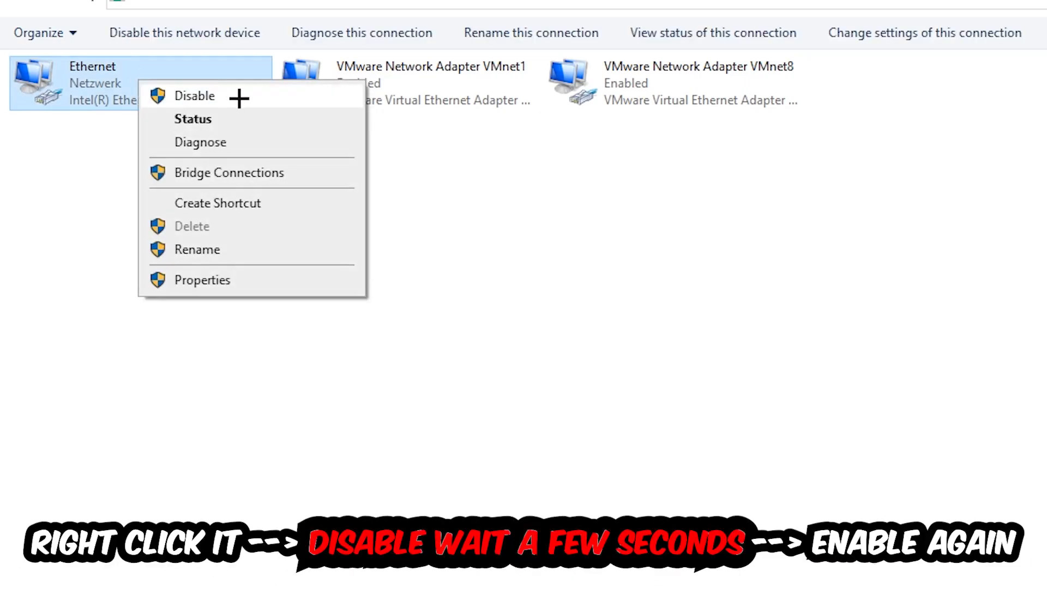
left_click(194, 95)
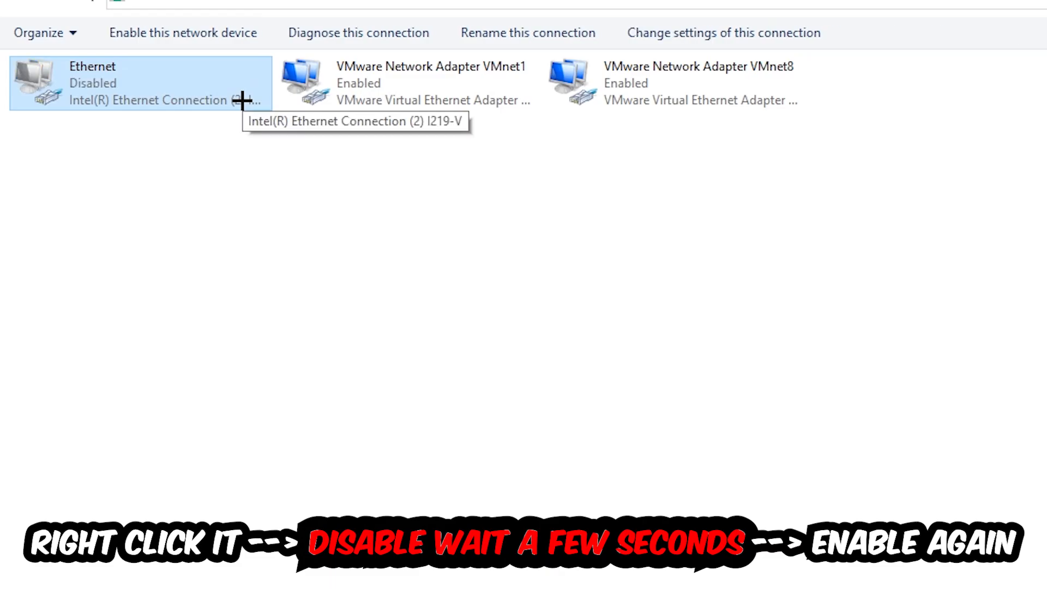